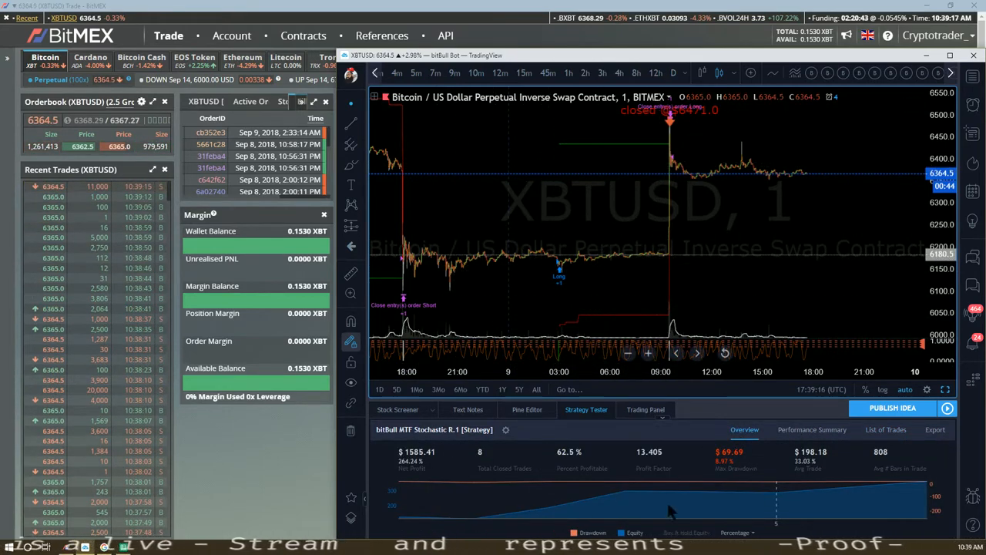
mouse_move(581, 311)
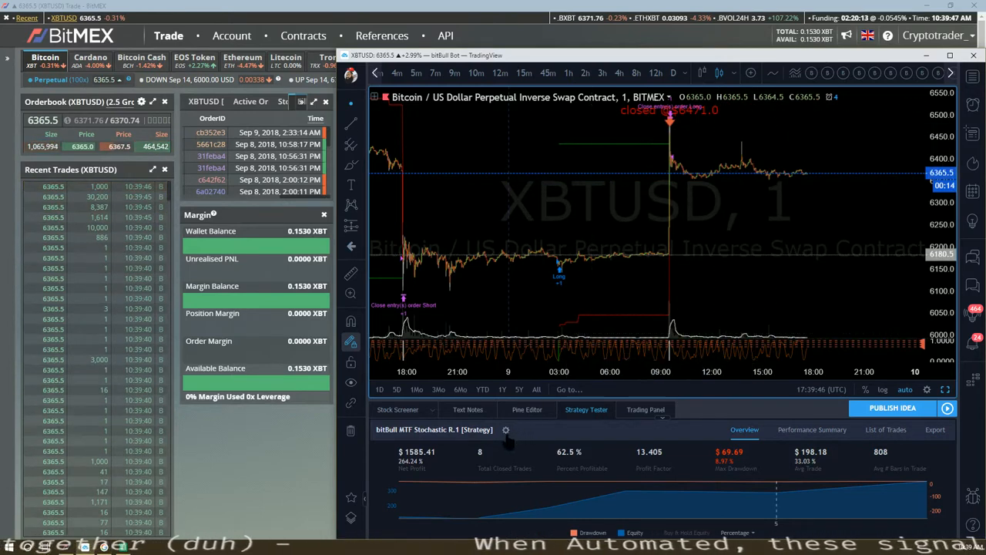
Bring up the Leverage Calculator sheet showing the 0.1530 BTC wallet worth $975
left_click(507, 429)
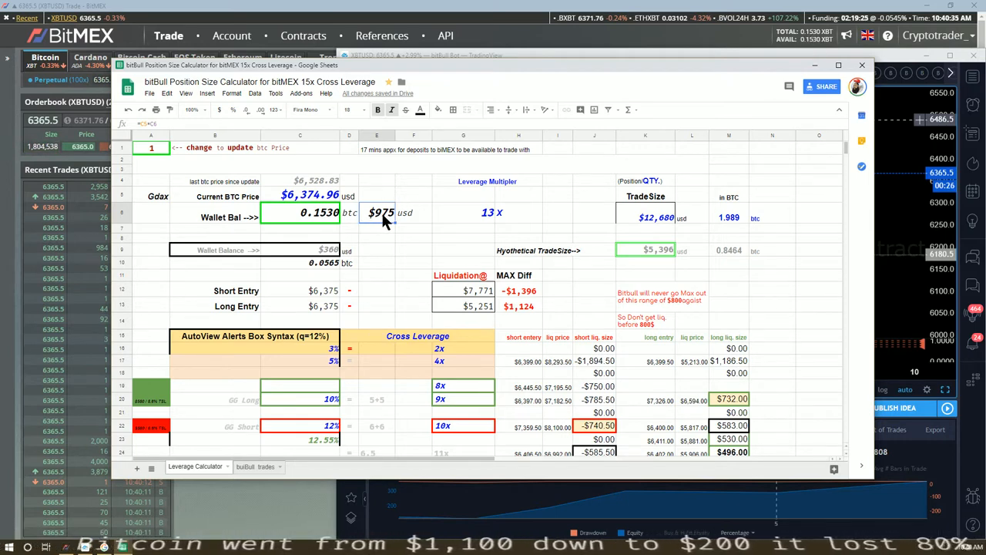
mouse_move(615, 234)
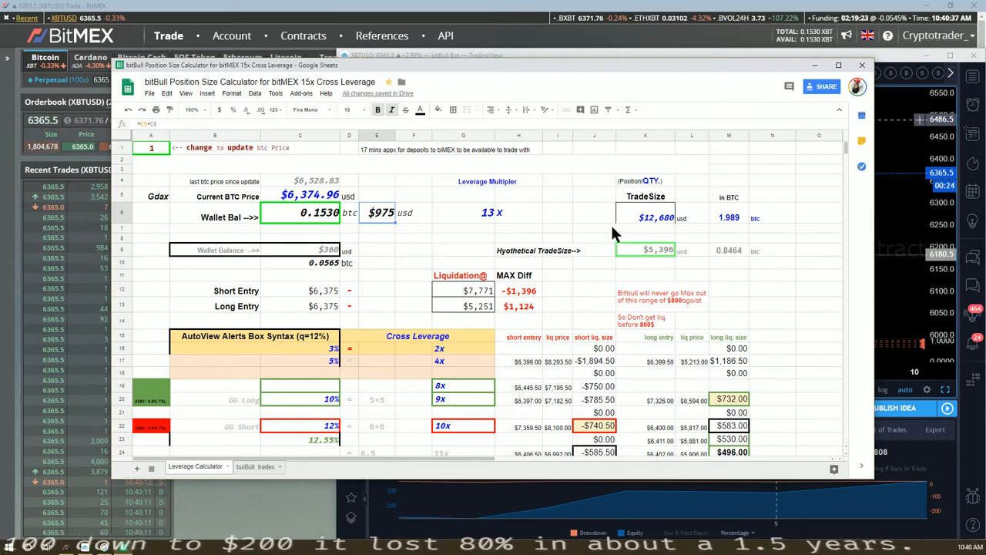
mouse_move(731, 225)
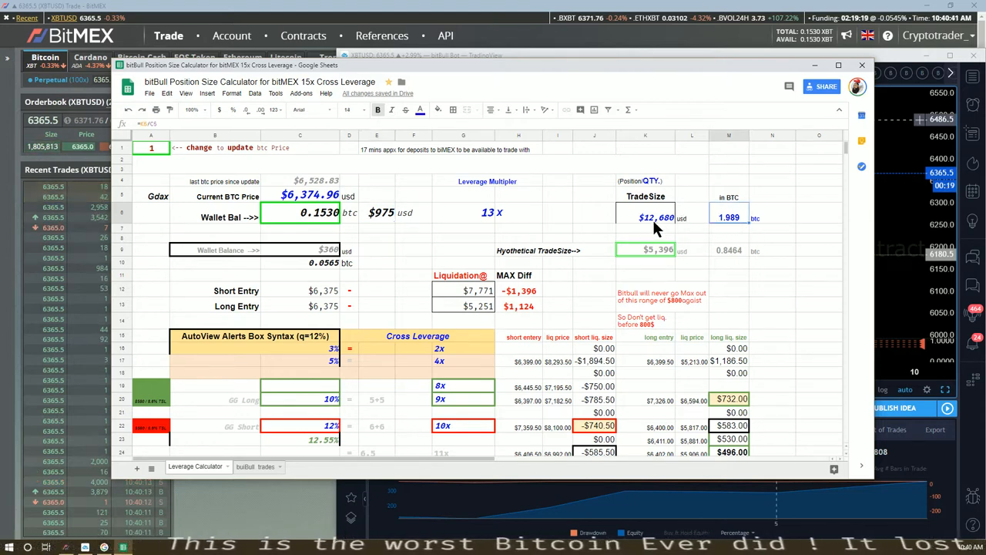
mouse_move(495, 224)
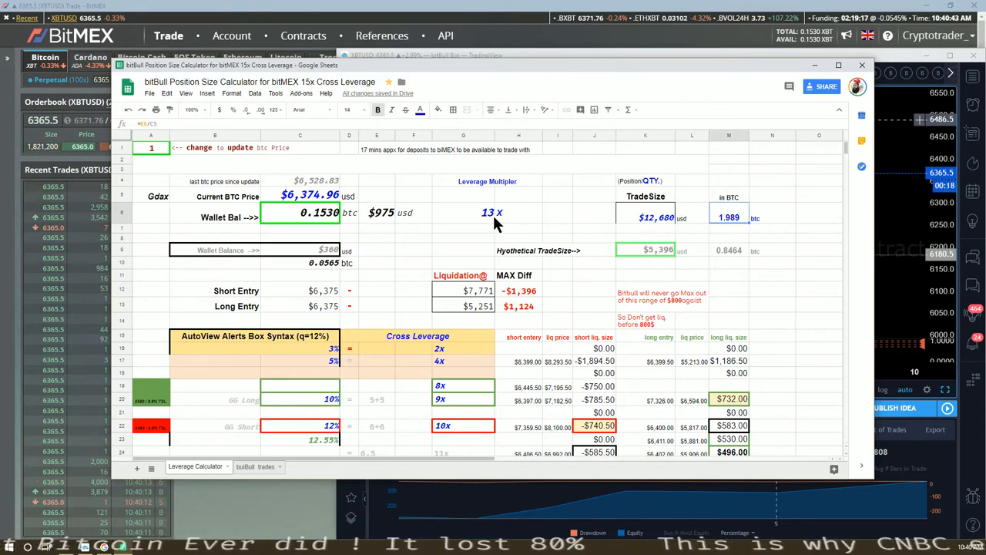
mouse_move(655, 232)
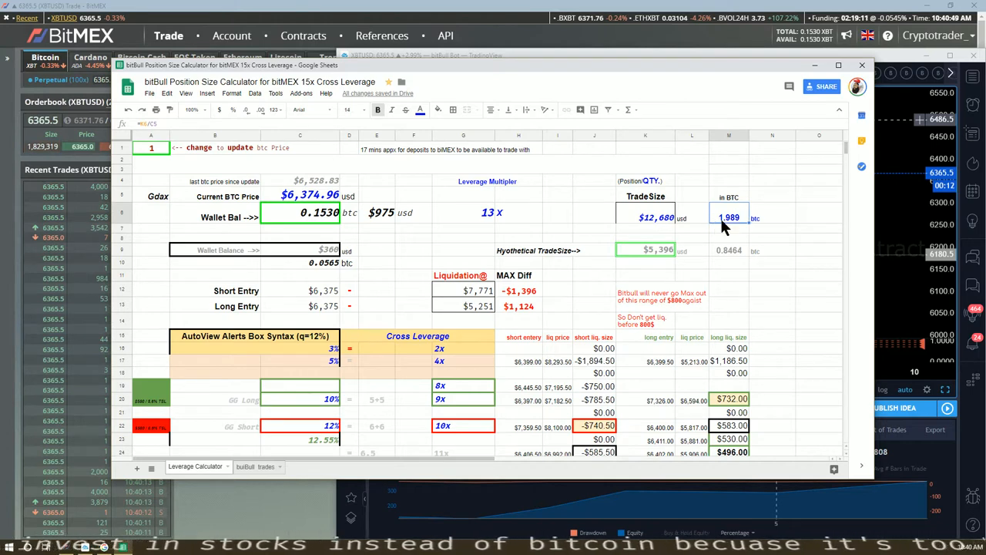
mouse_move(827, 140)
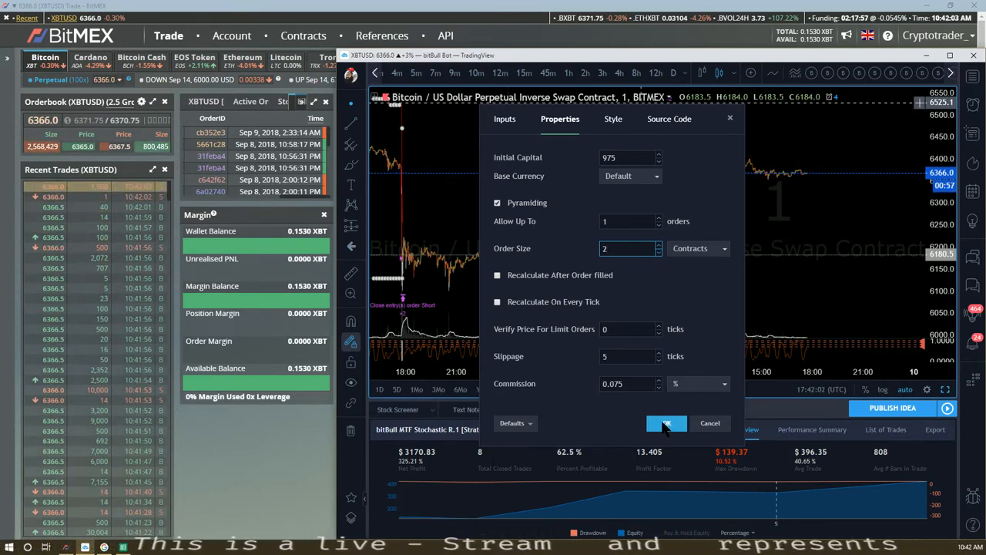
Confirm 975 capital and 2-contract order size, then scroll the backtest's trade list
left_click(665, 423)
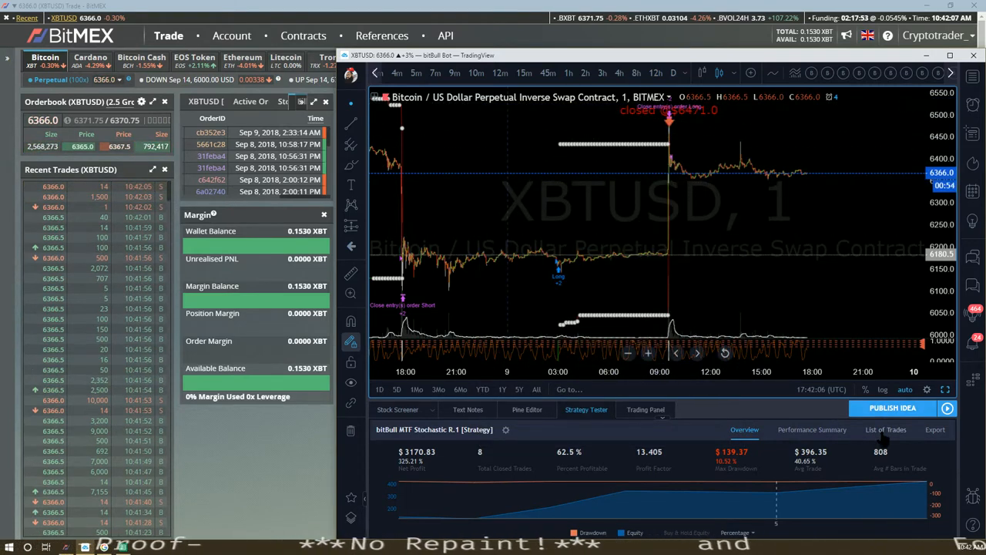
left_click(885, 429)
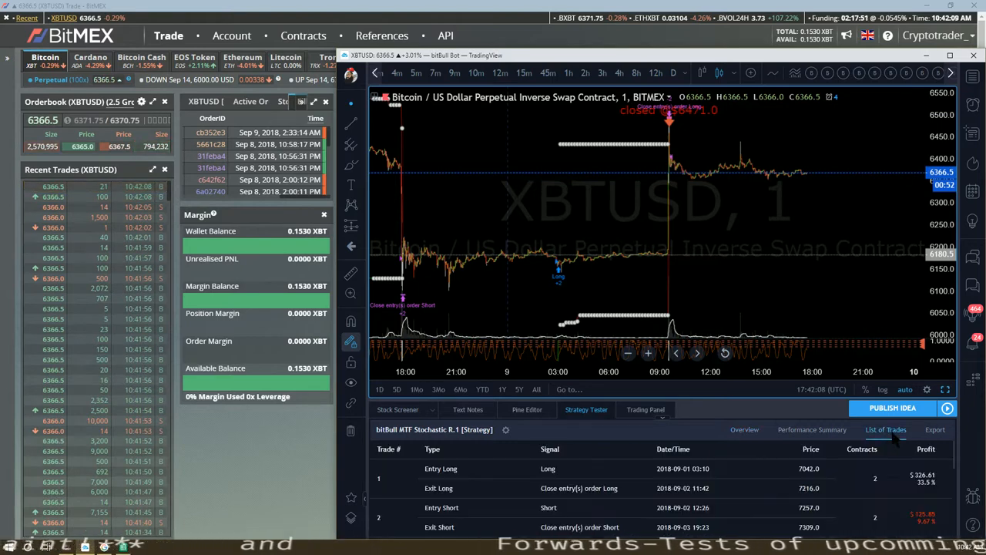
scroll("down", 3)
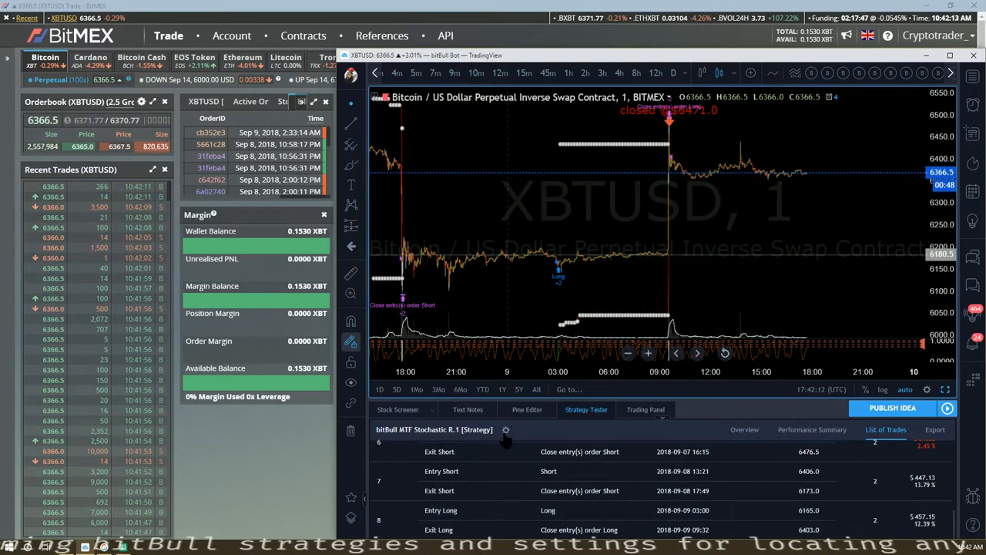
left_click(506, 430)
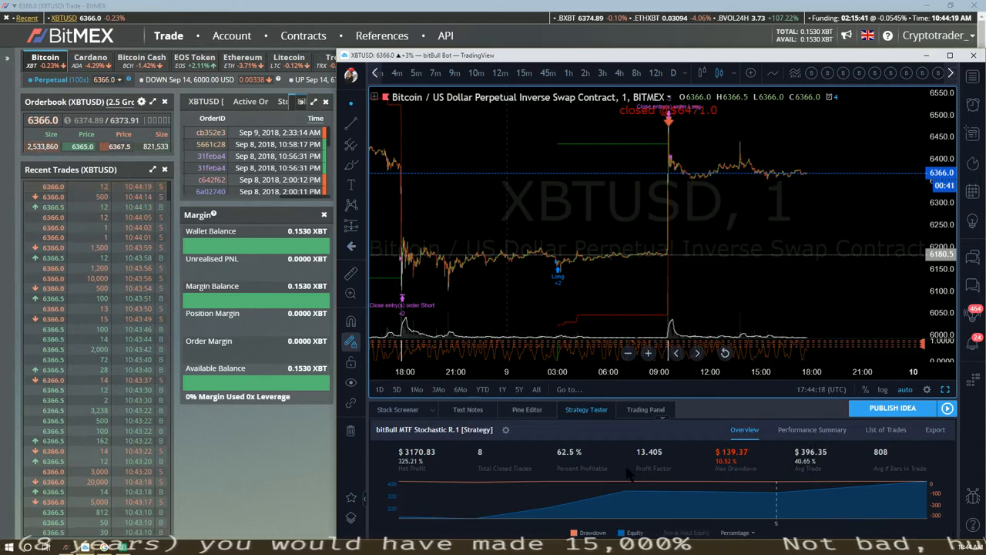
mouse_move(634, 214)
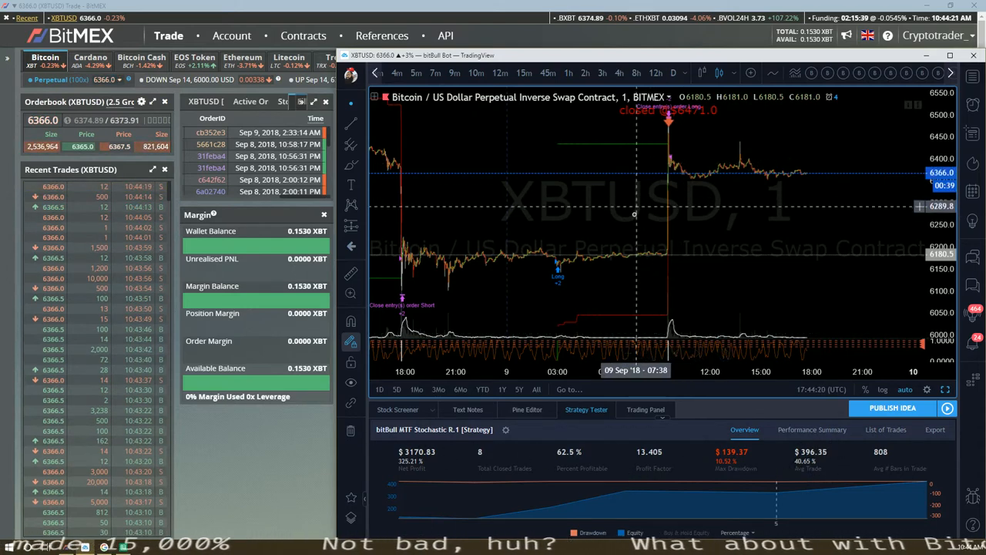
mouse_move(553, 266)
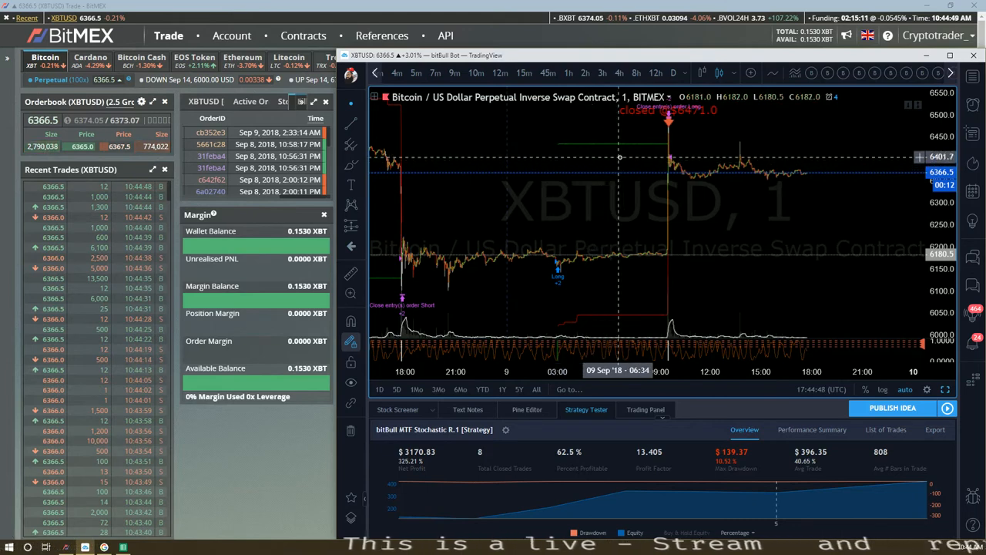
mouse_move(657, 158)
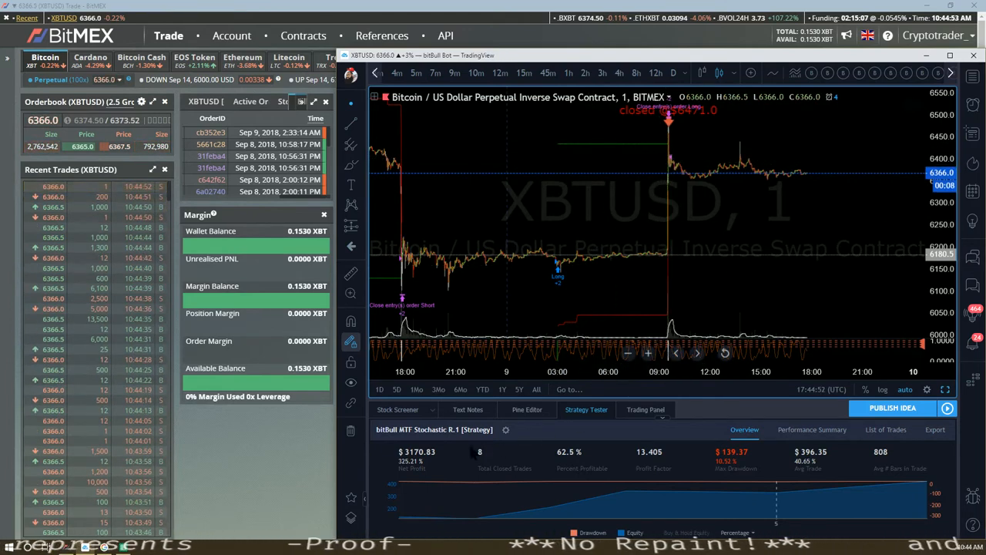
mouse_move(666, 158)
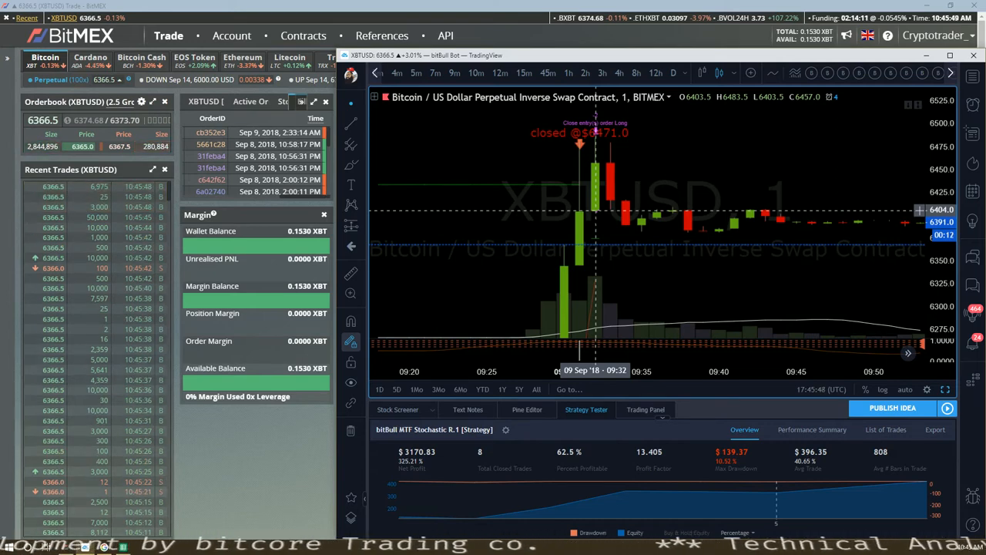
mouse_move(540, 211)
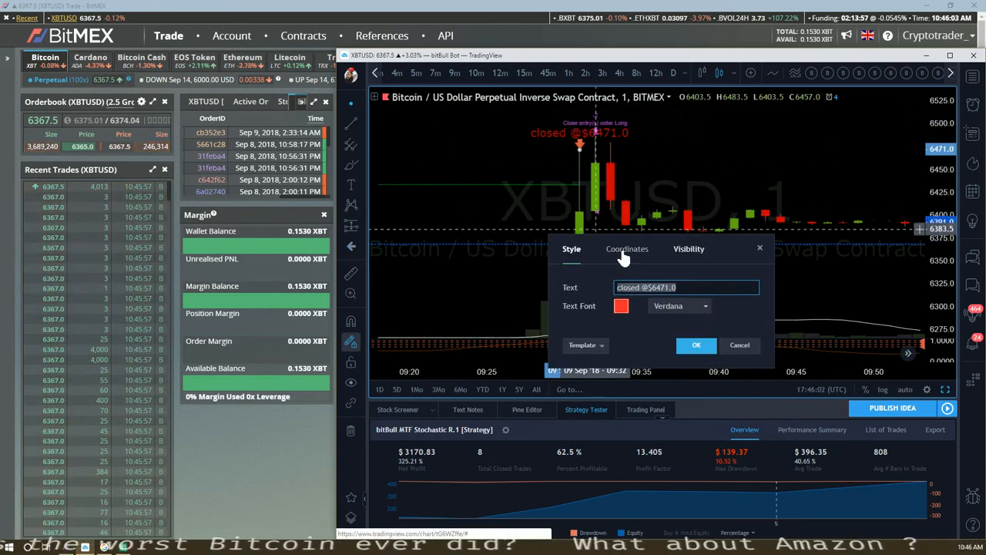
Set the 'closed @$6471.0' marker's coordinates to price 6471.0 above the exit candle
left_click(628, 248)
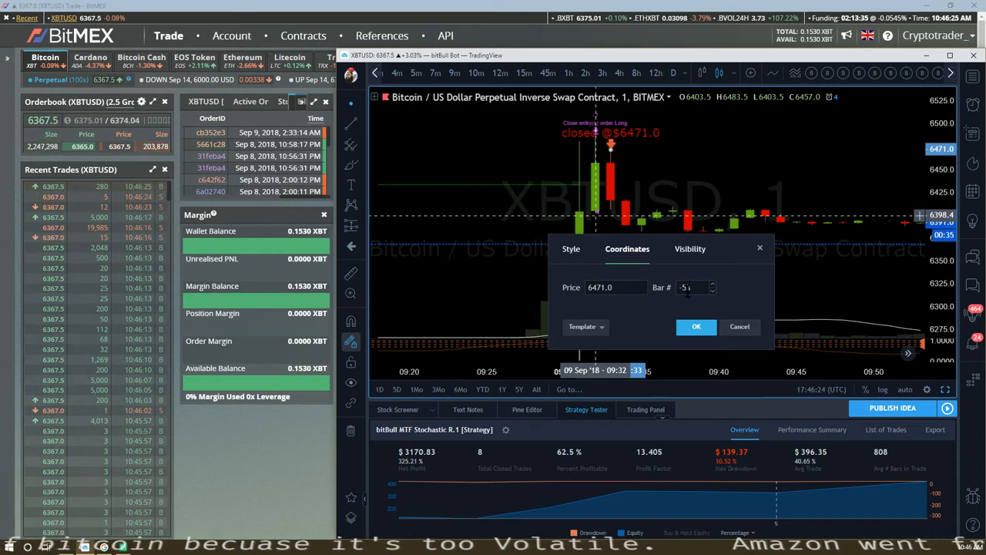
left_click(696, 326)
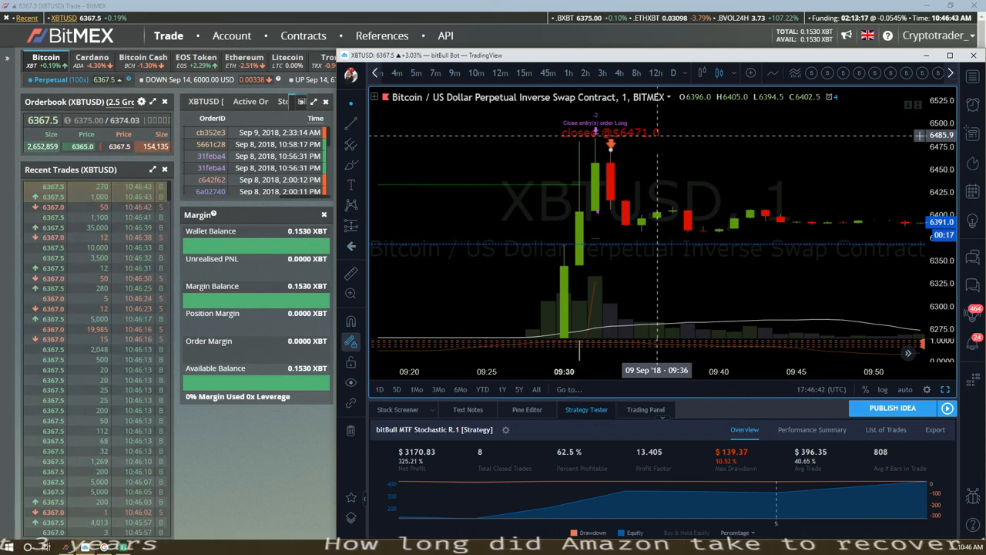
mouse_move(609, 211)
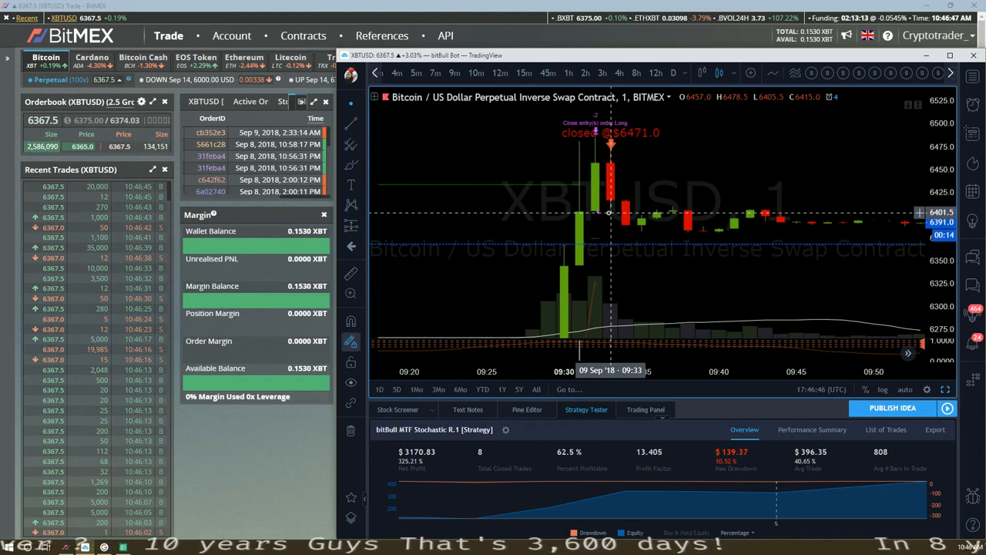
mouse_move(642, 212)
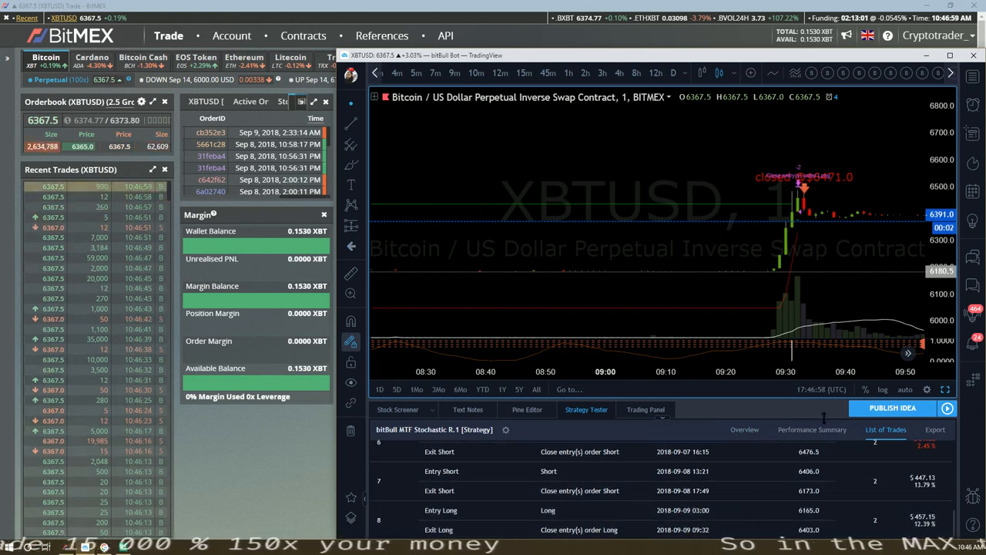
View the performance summary, then return to the $3,170.83 net profit overview
left_click(744, 429)
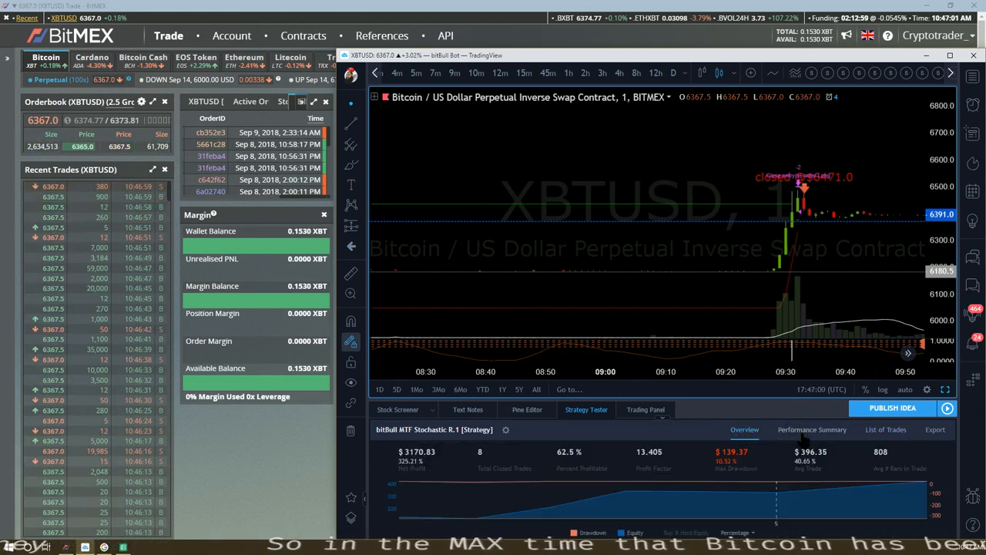
left_click(811, 429)
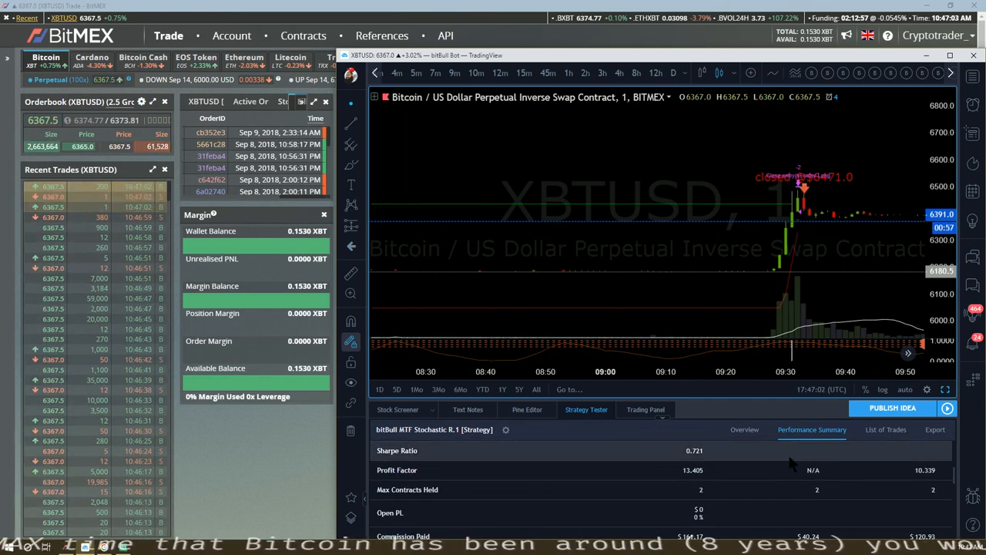
left_click(745, 429)
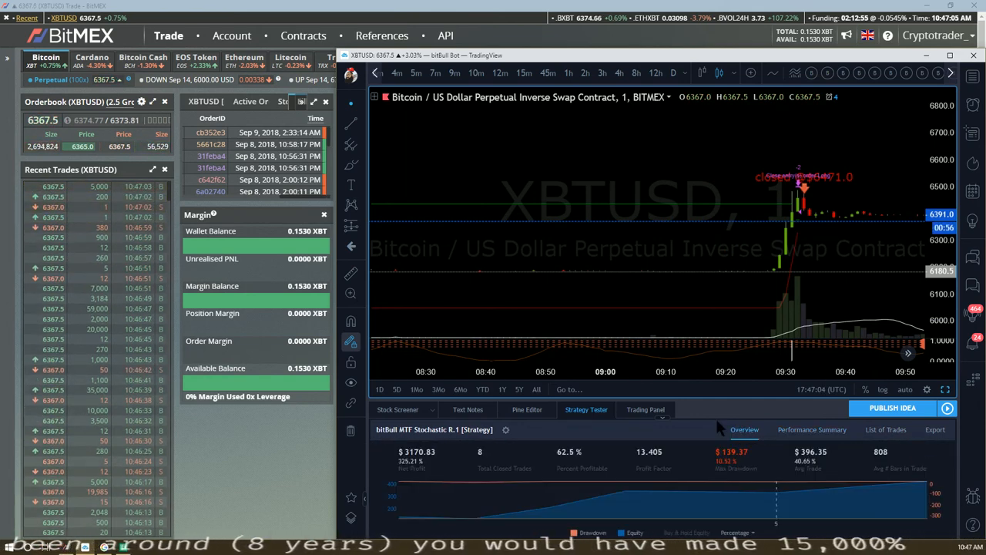